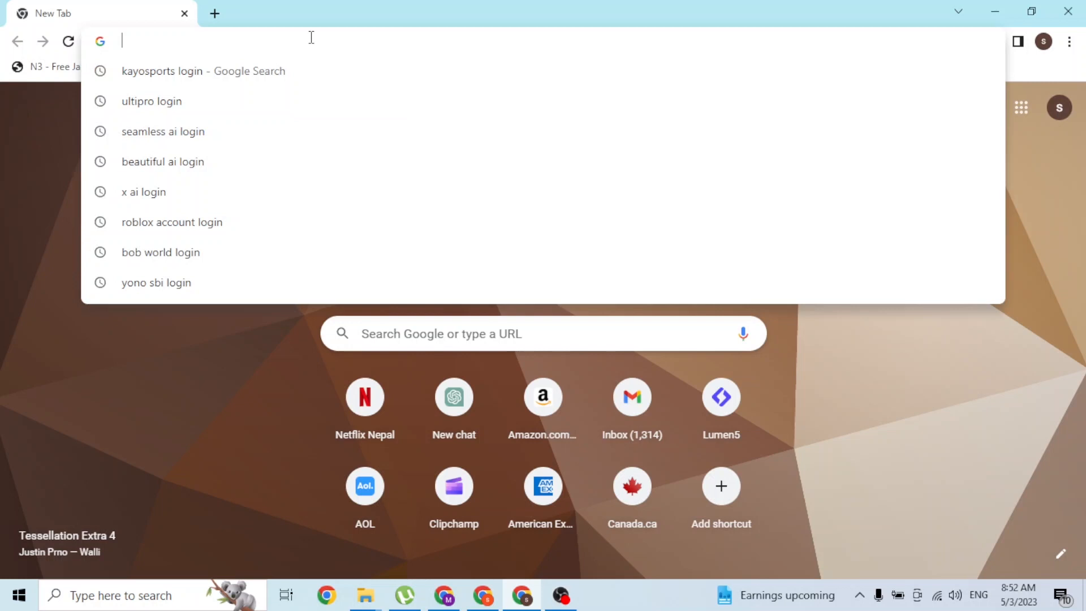
# Step: Load d-id.com in the new Chrome tab
pyautogui.write('d-id.com')
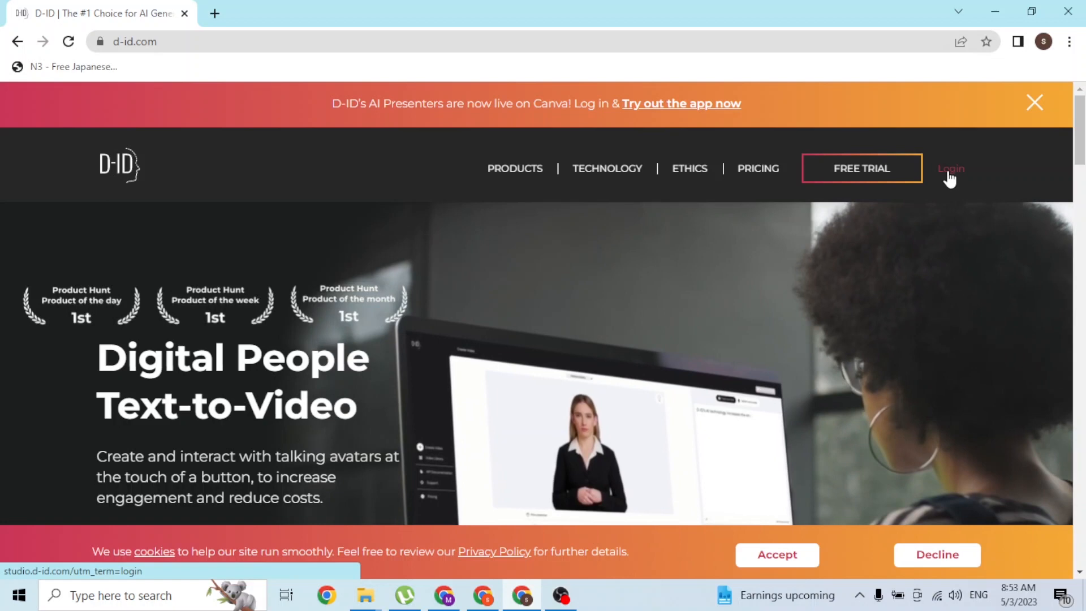
# Step: Follow the Login link to D-ID Studio's Video Library as a guest
pyautogui.click(949, 168)
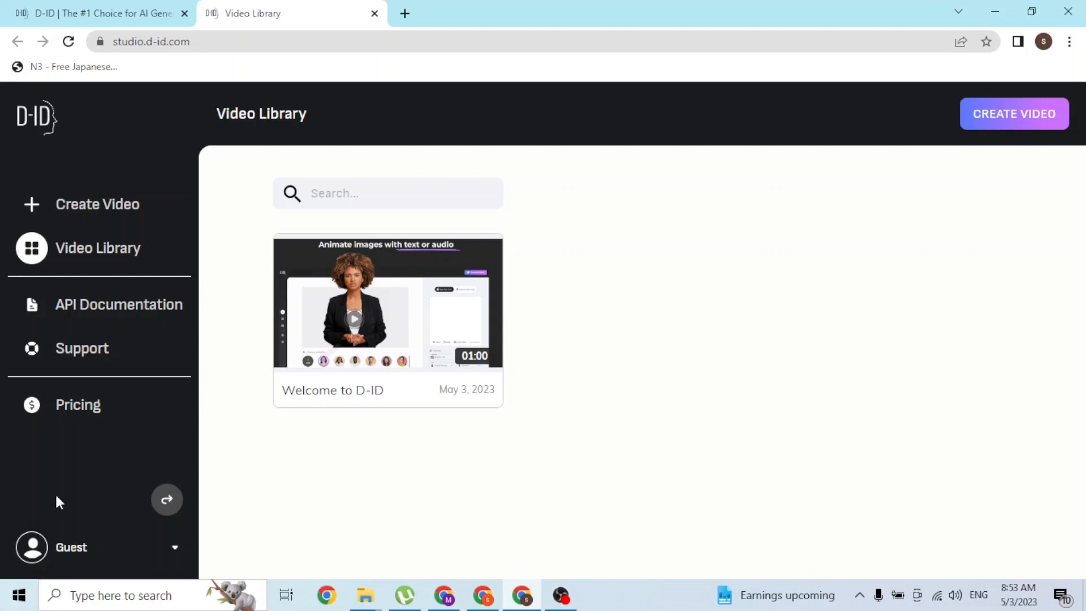
pyautogui.moveTo(141, 558)
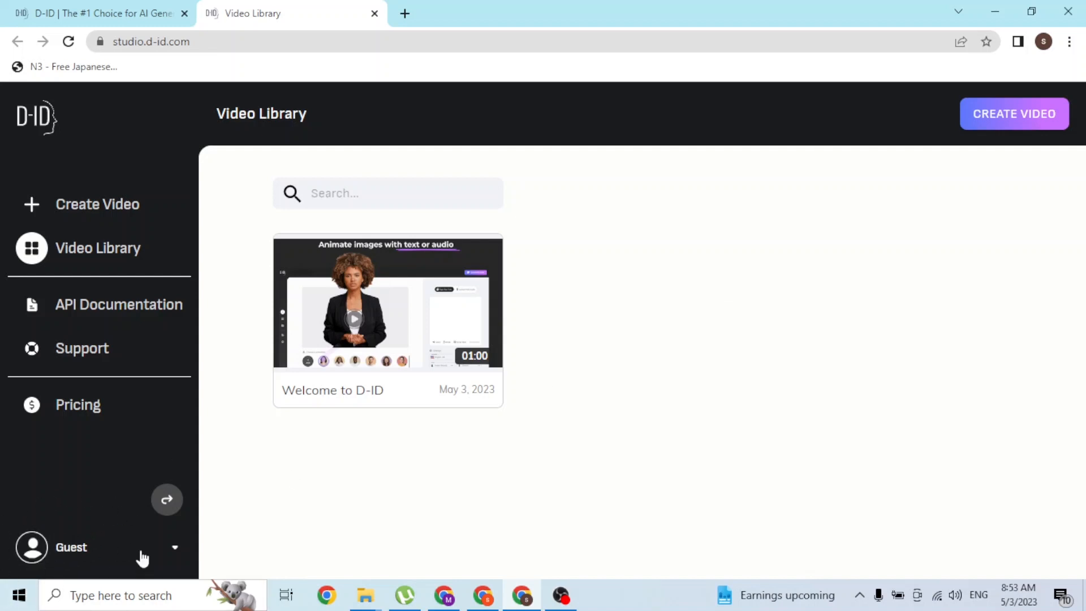
pyautogui.moveTo(31, 547)
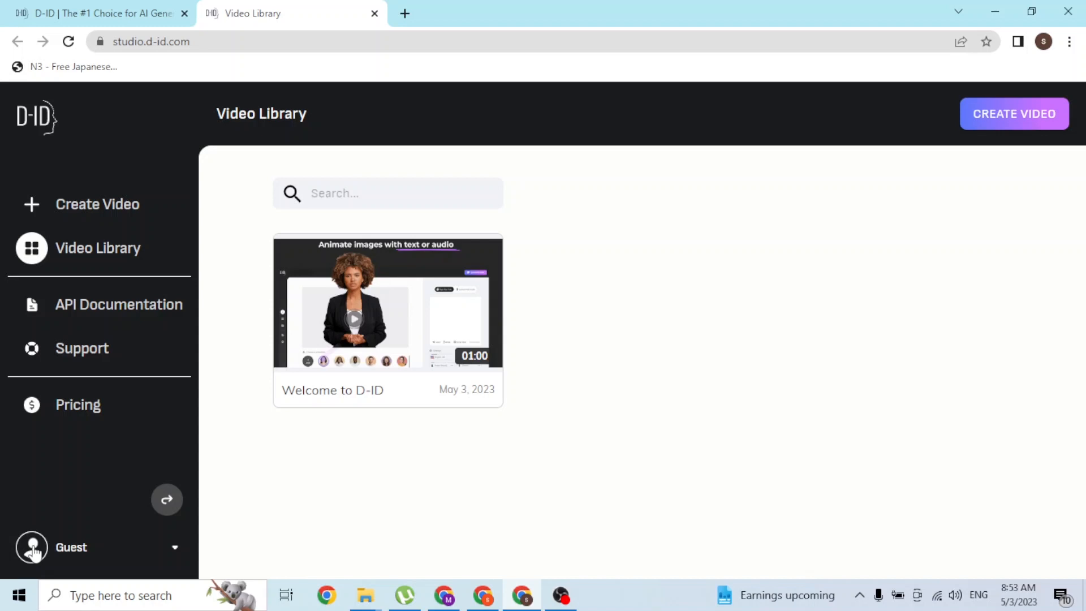
pyautogui.moveTo(78, 557)
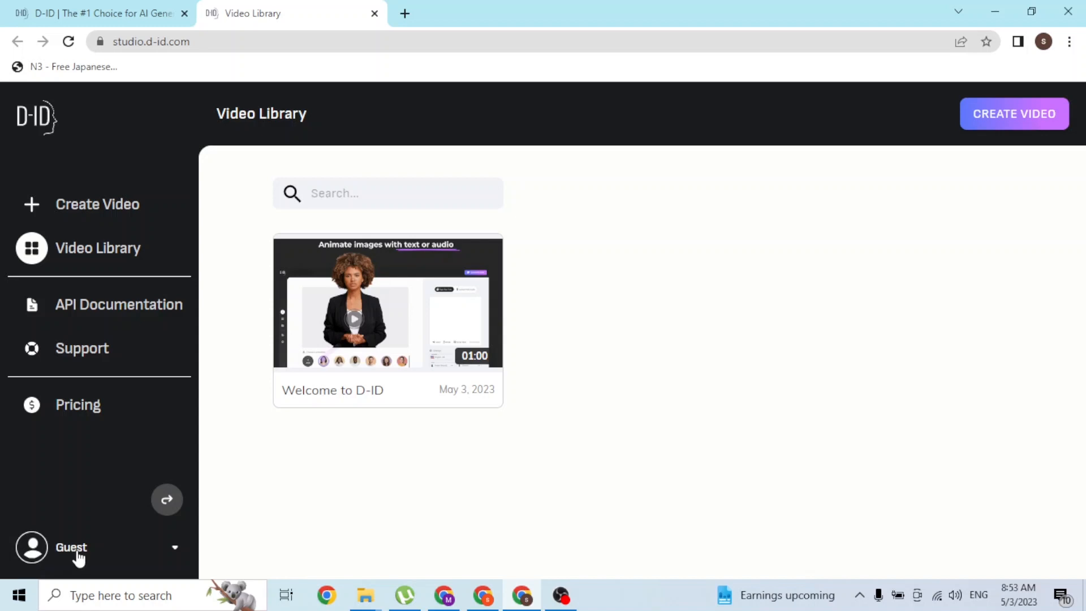
pyautogui.moveTo(133, 535)
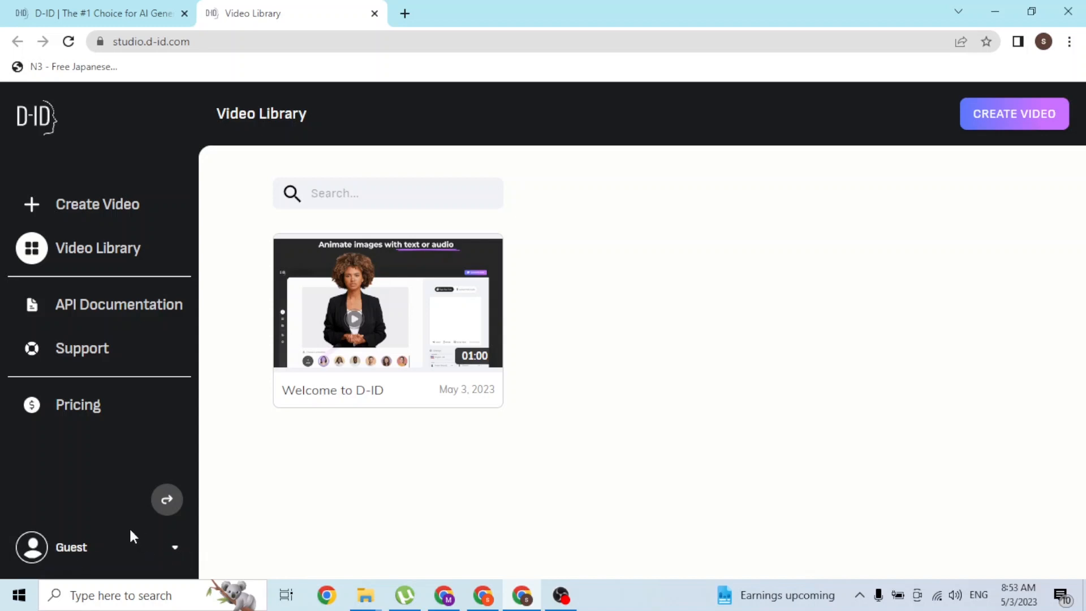
# Step: Choose Login/Signup from the Guest account menu in the sidebar
pyautogui.click(174, 547)
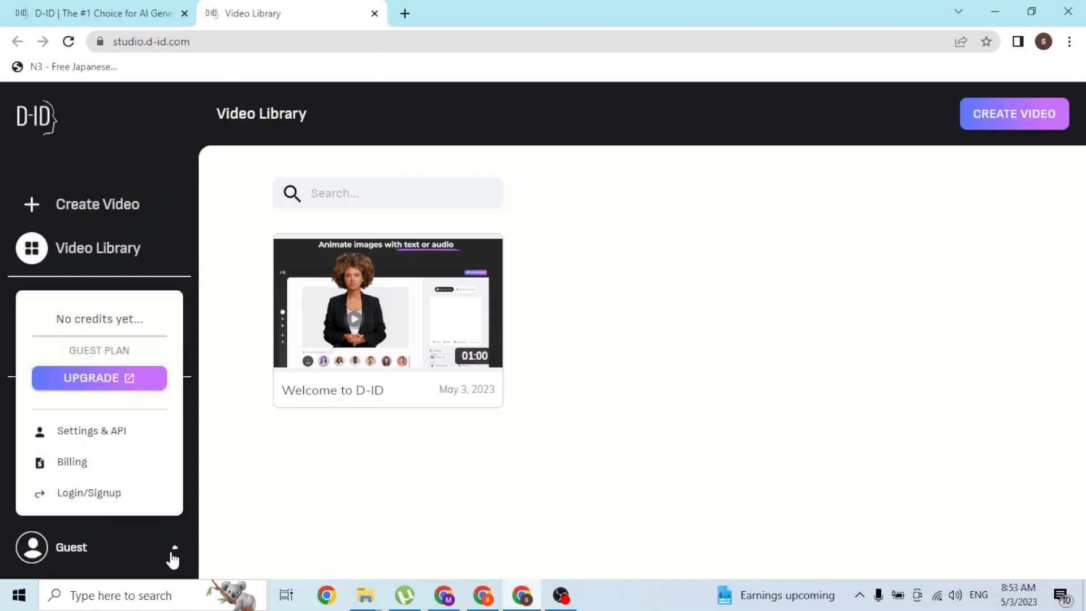
pyautogui.moveTo(79, 492)
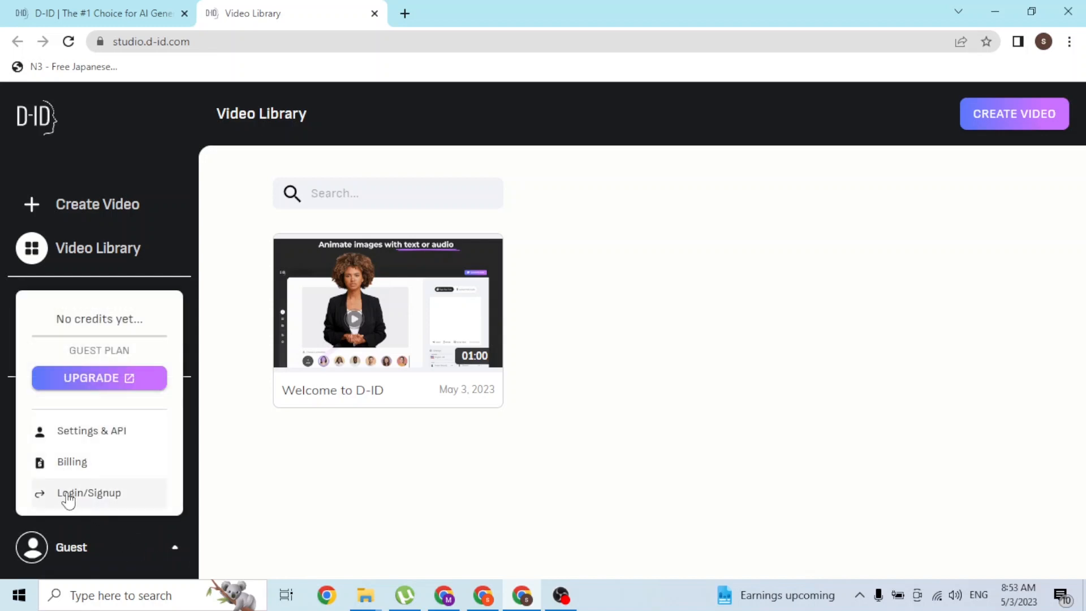
pyautogui.click(89, 493)
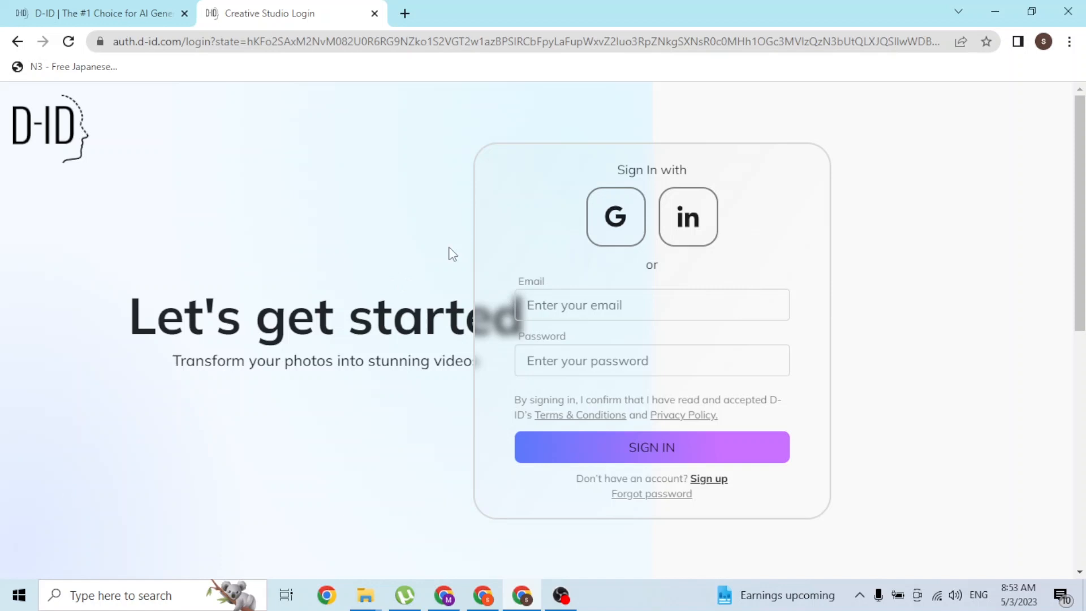
pyautogui.write('sudensh')
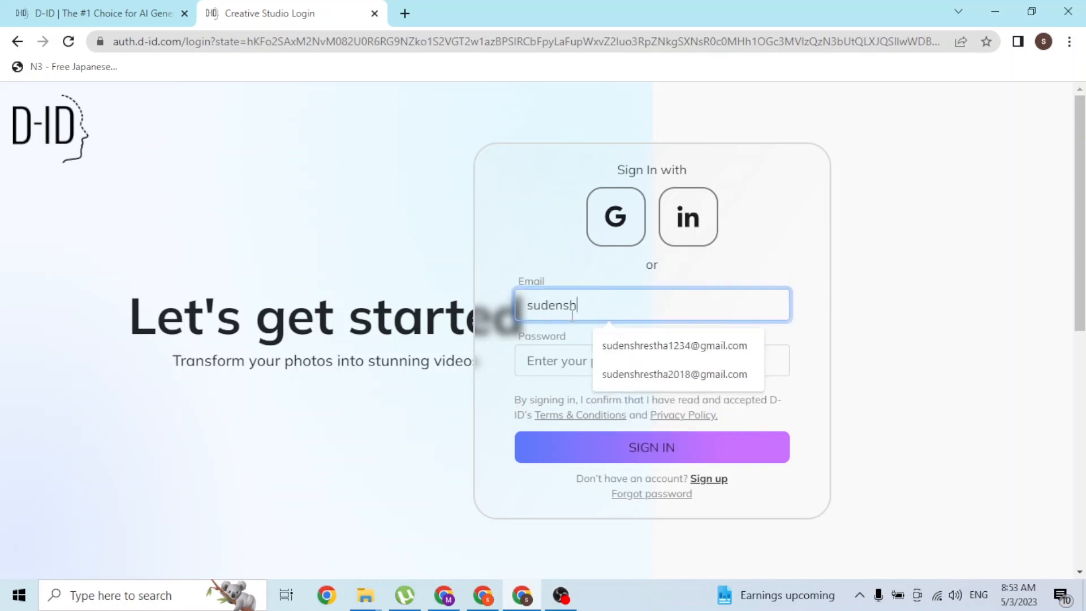
pyautogui.write('restha1234@g/')
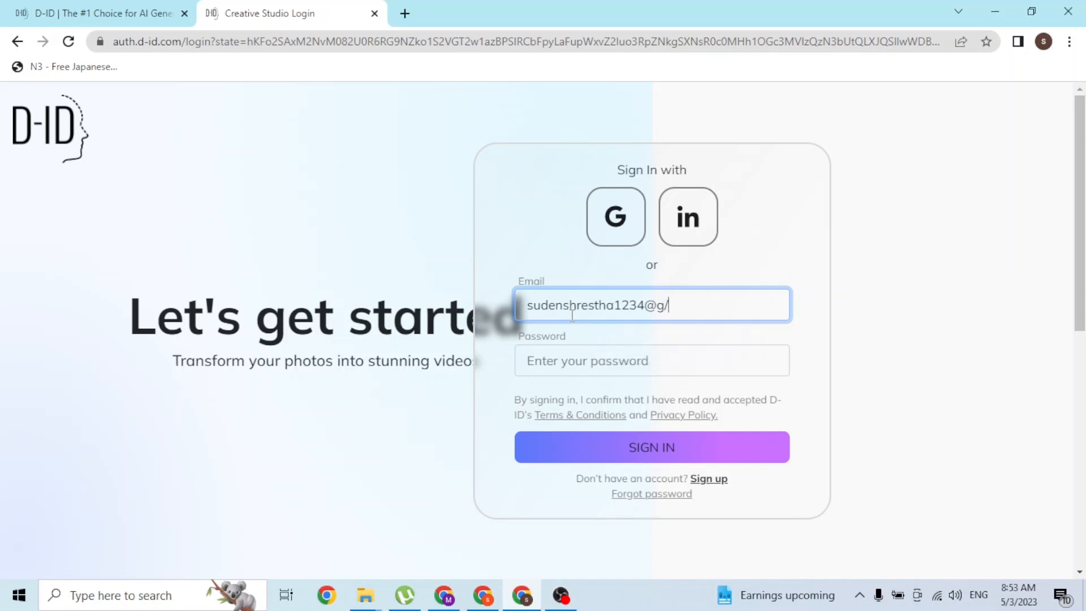
pyautogui.write('mail.com')
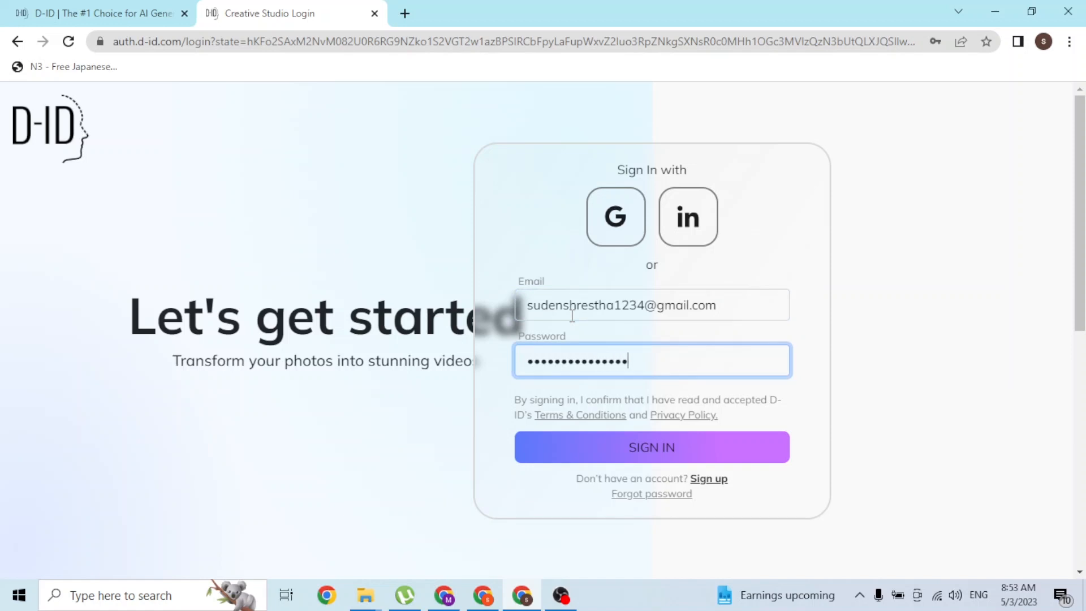
pyautogui.moveTo(640, 472)
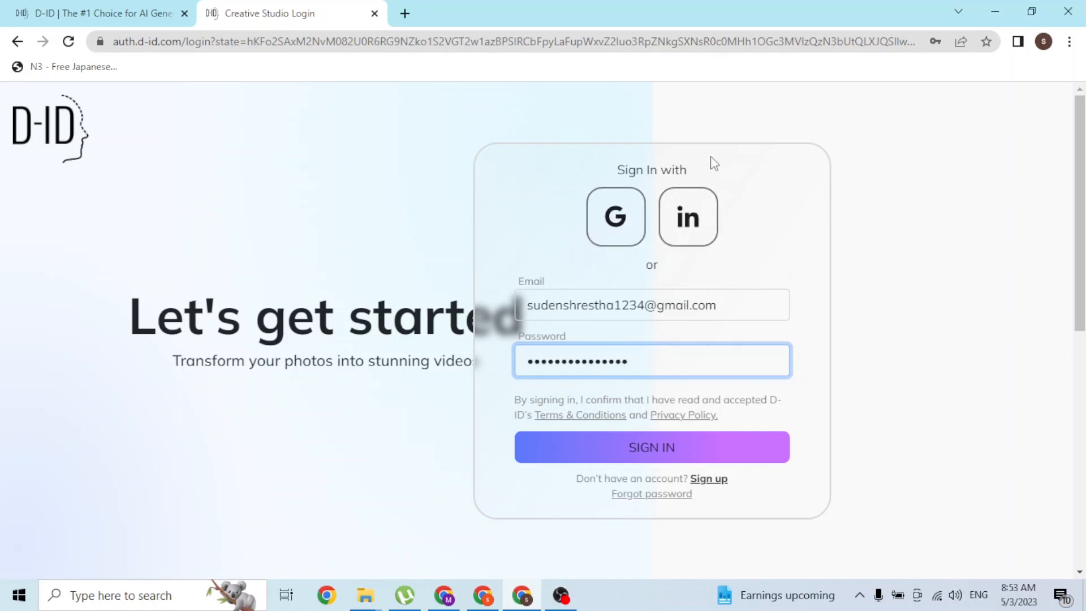
pyautogui.moveTo(688, 216)
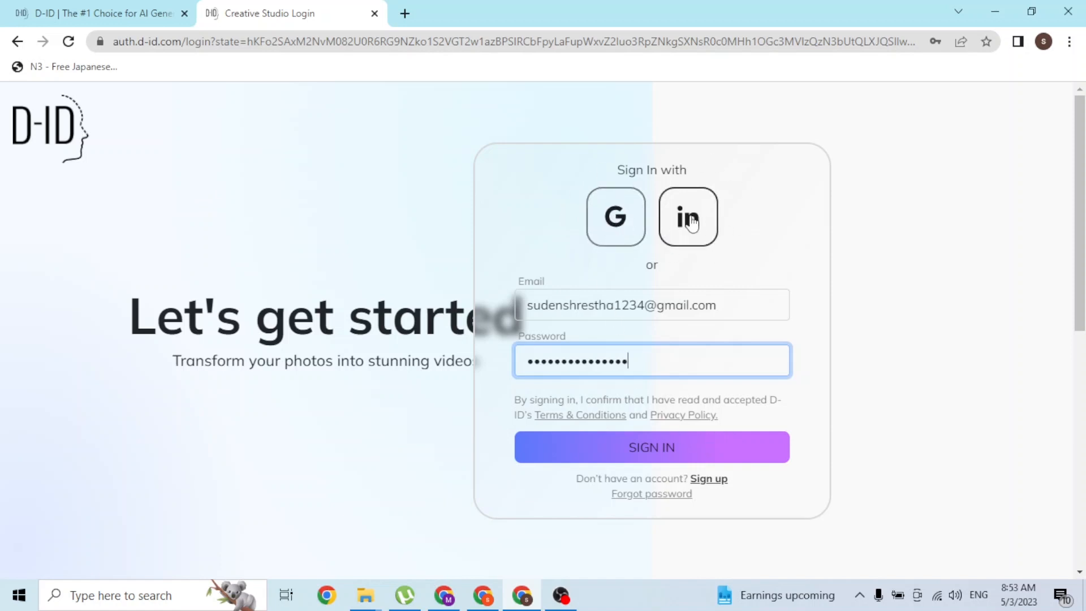
pyautogui.moveTo(592, 230)
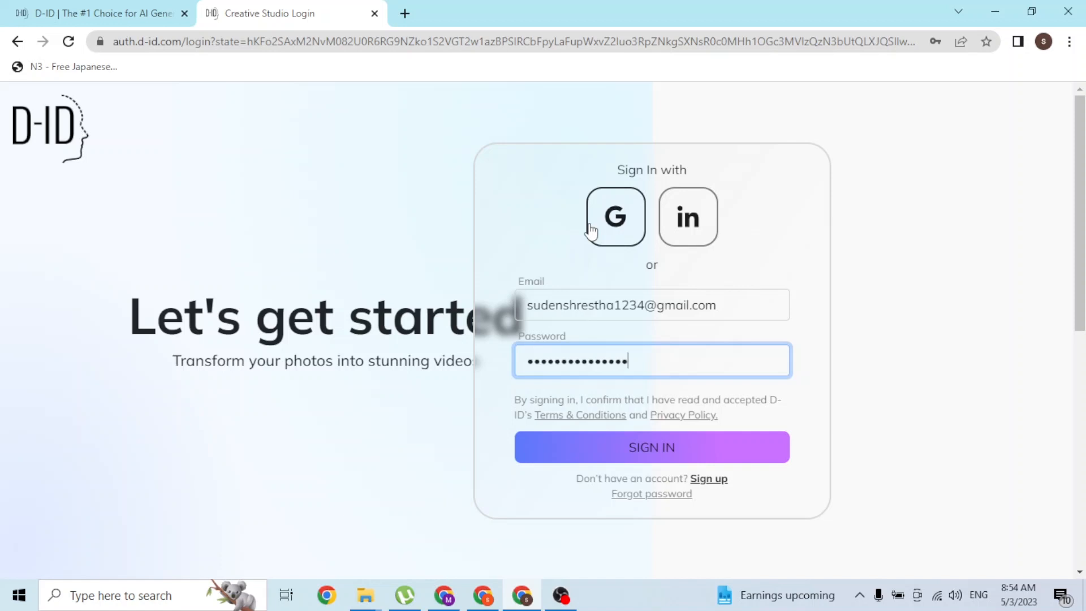
pyautogui.moveTo(349, 213)
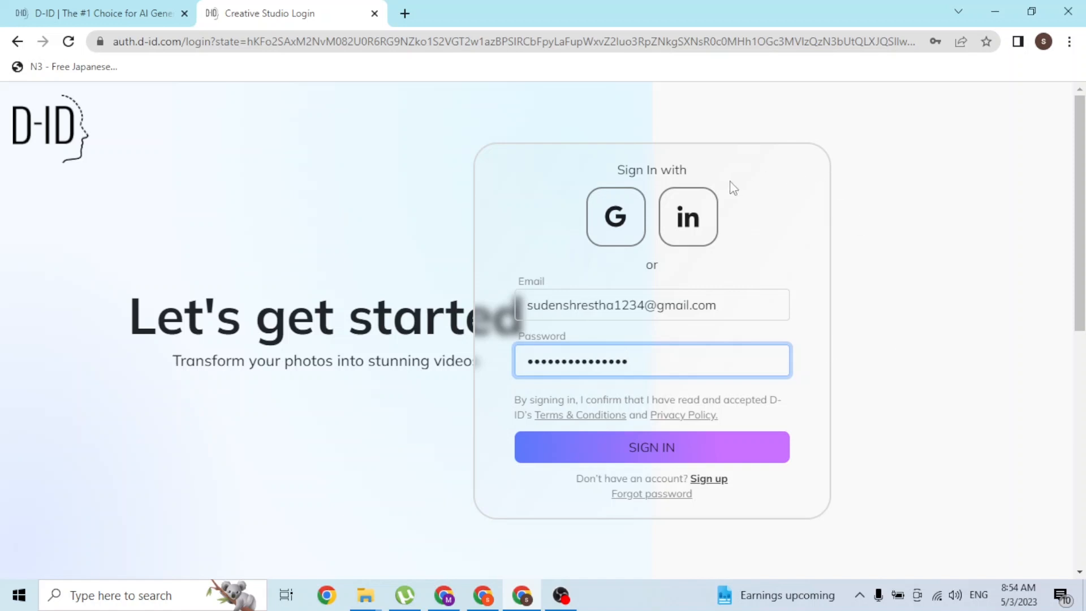
pyautogui.moveTo(774, 333)
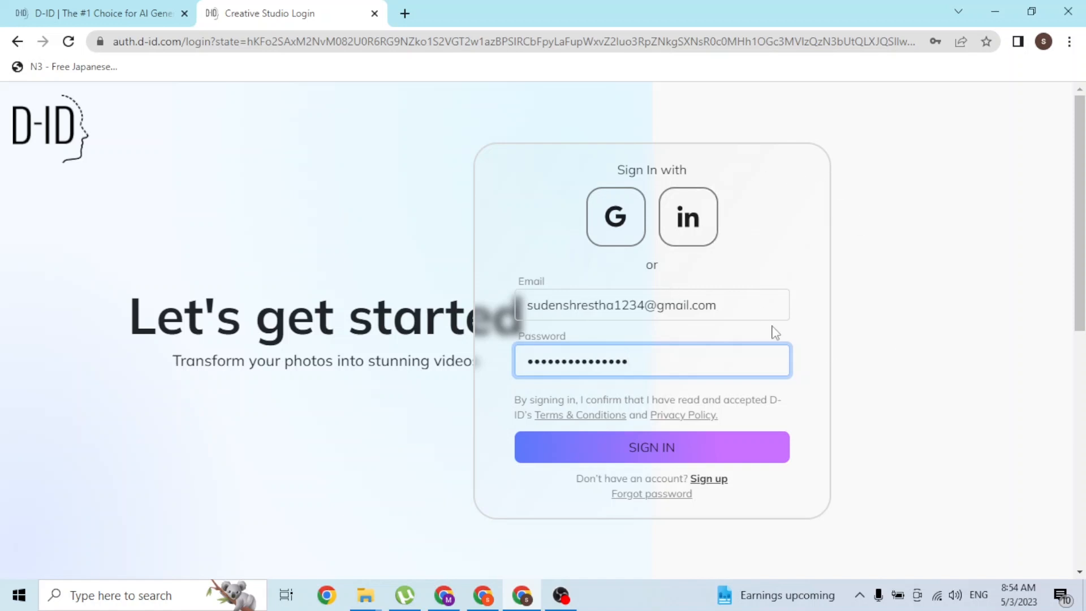
pyautogui.click(651, 304)
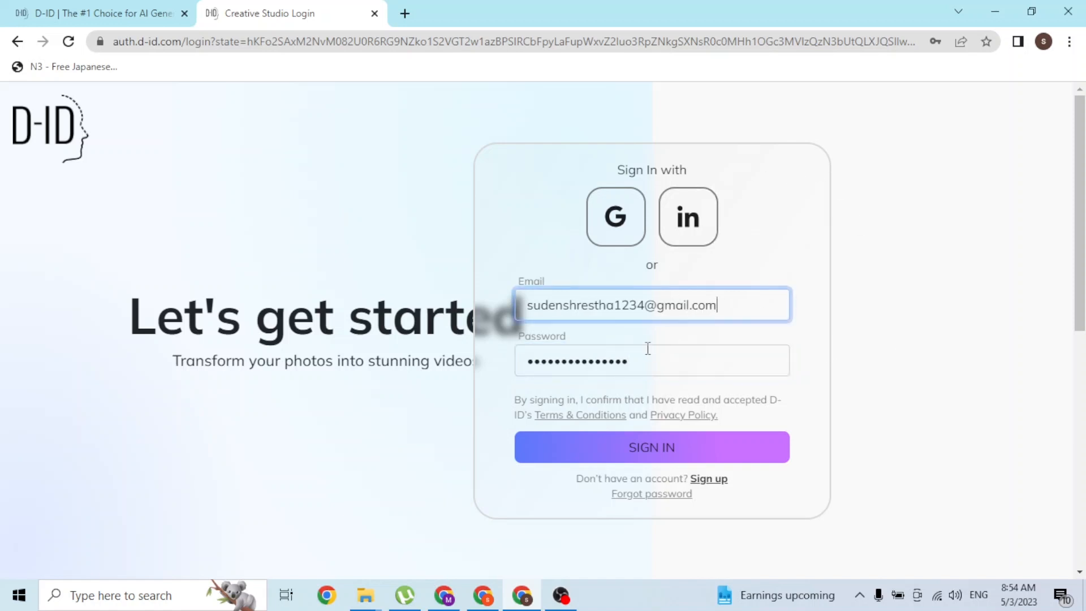
pyautogui.click(651, 361)
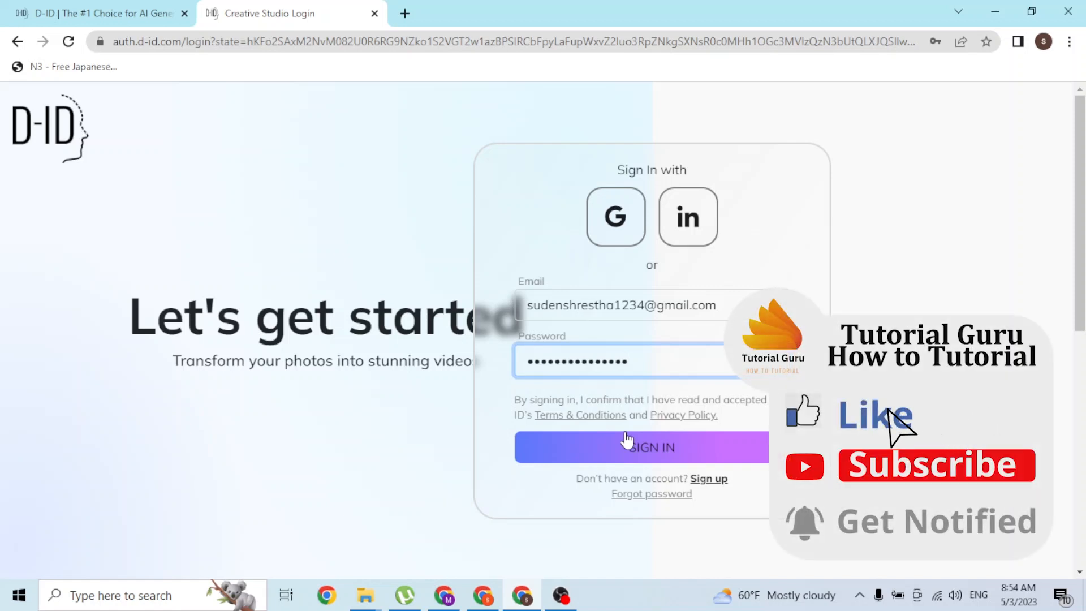
pyautogui.moveTo(811, 485)
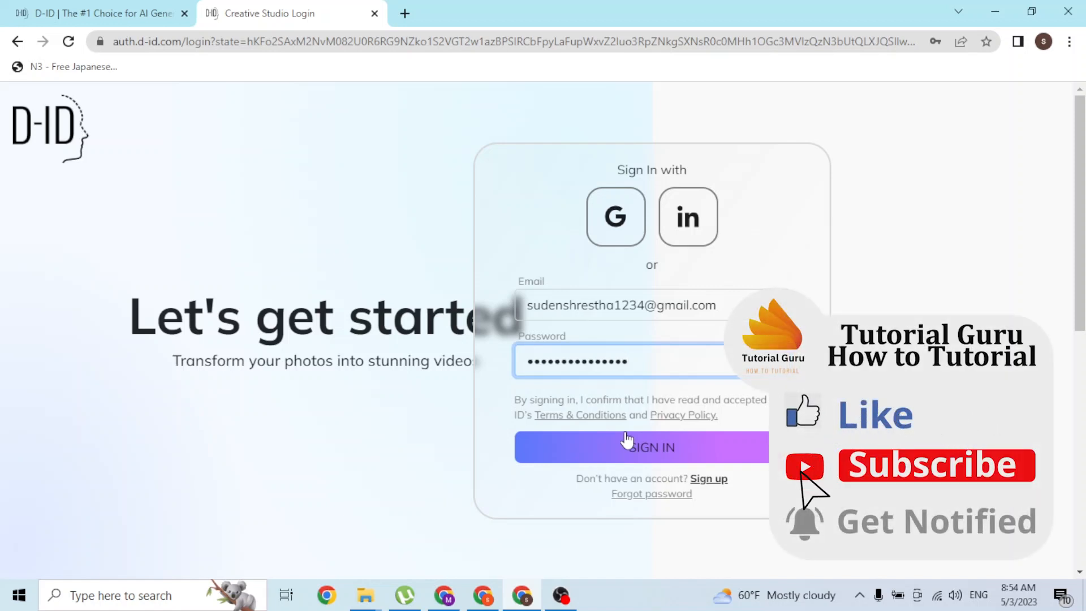